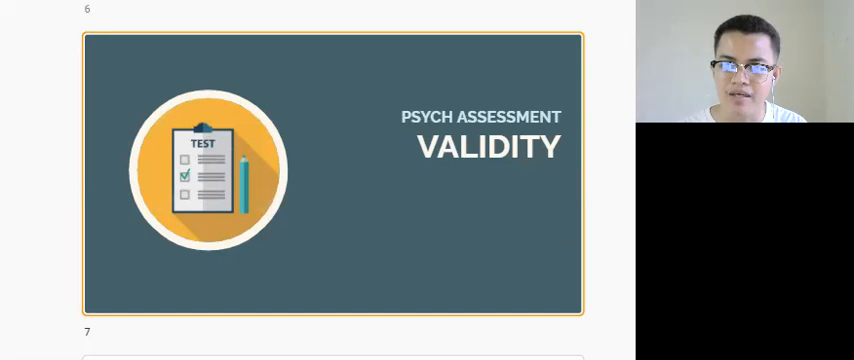
mouse_move(510, 234)
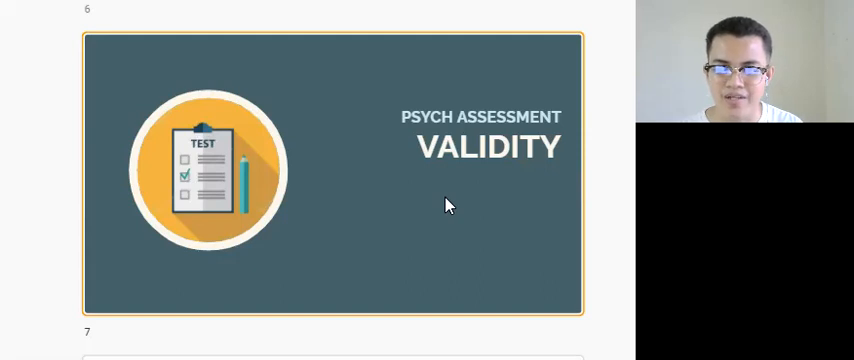
scroll(down, 3)
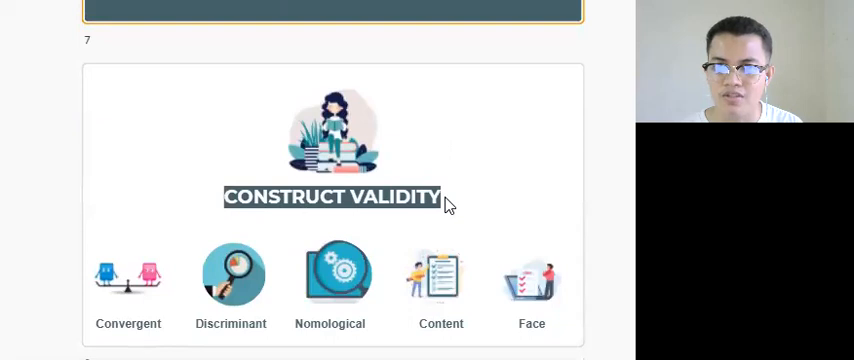
mouse_move(448, 206)
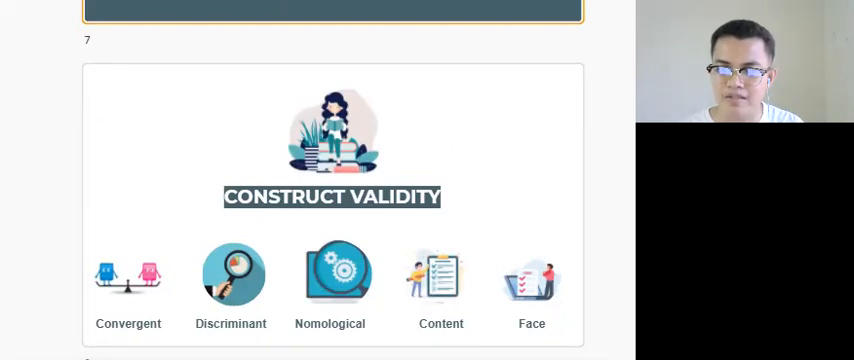
scroll(down, 3)
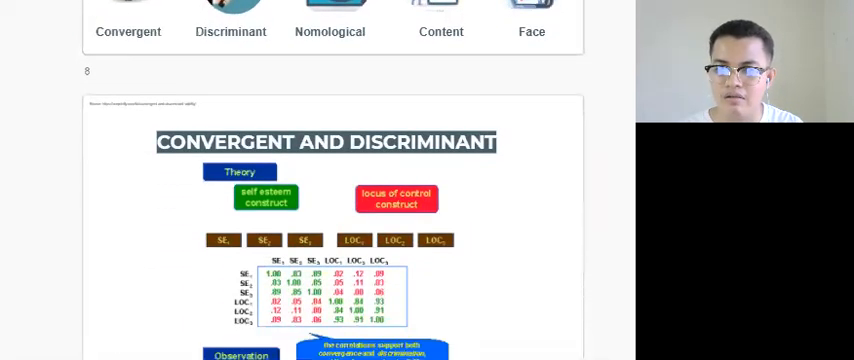
scroll(down, 3)
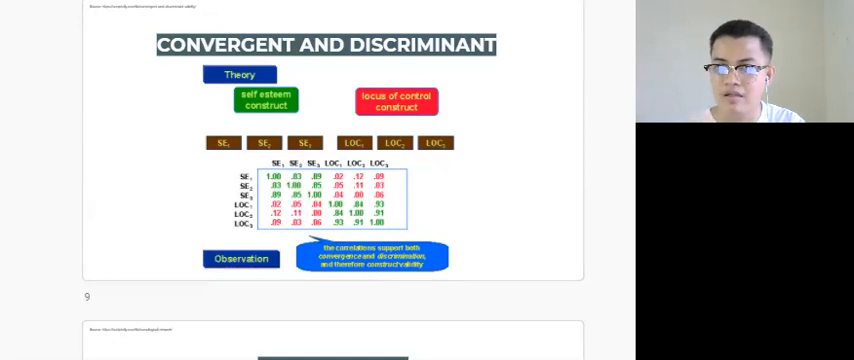
scroll(down, 3)
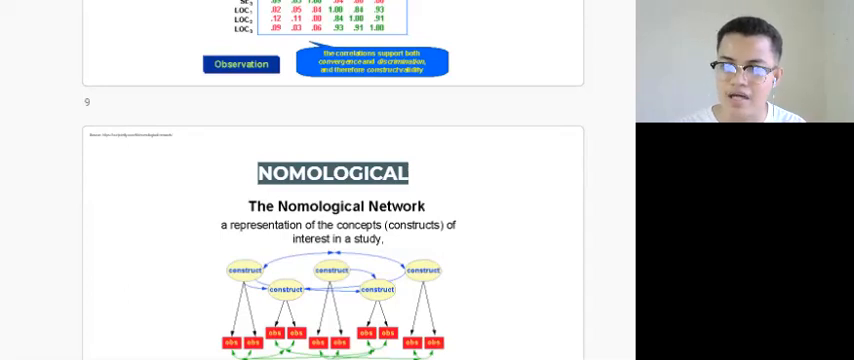
mouse_move(472, 292)
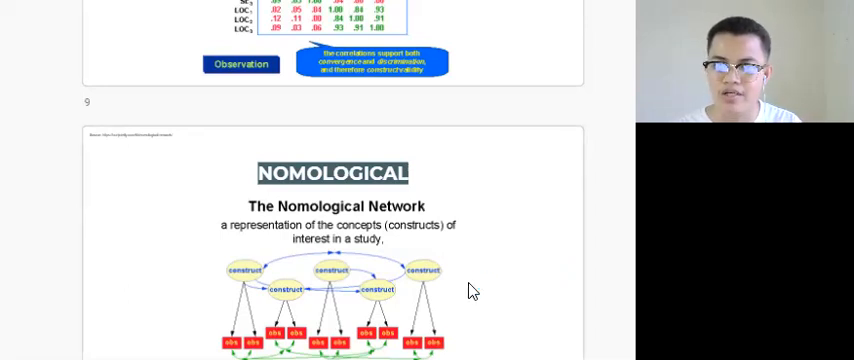
scroll(down, 3)
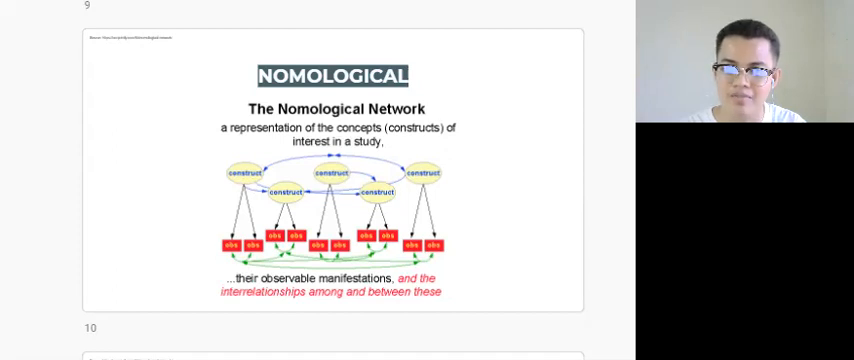
mouse_move(476, 212)
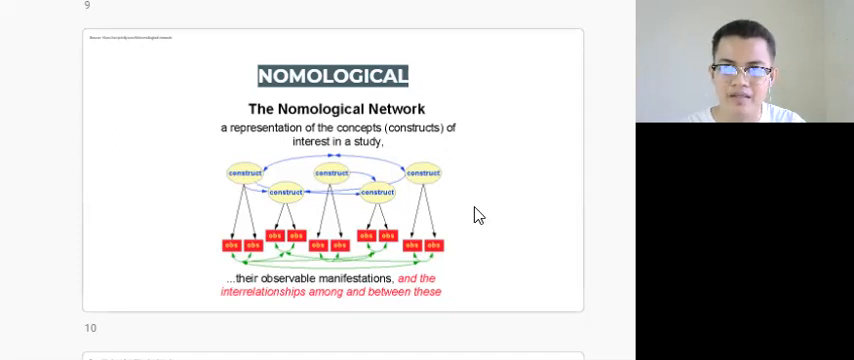
scroll(down, 3)
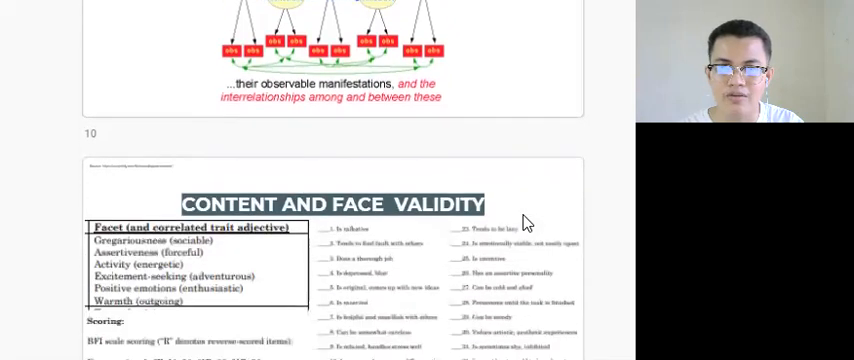
scroll(down, 3)
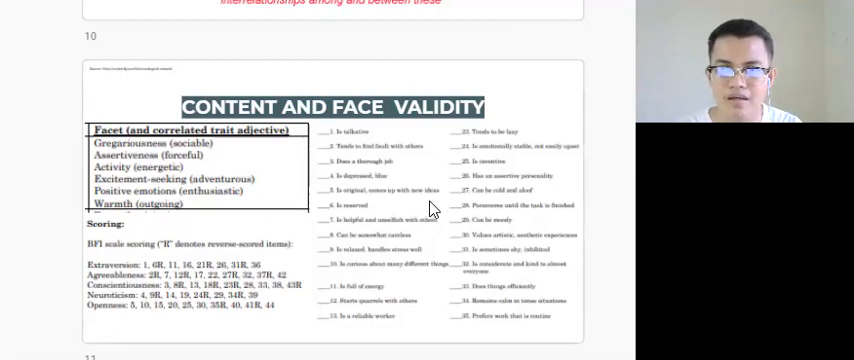
mouse_move(230, 180)
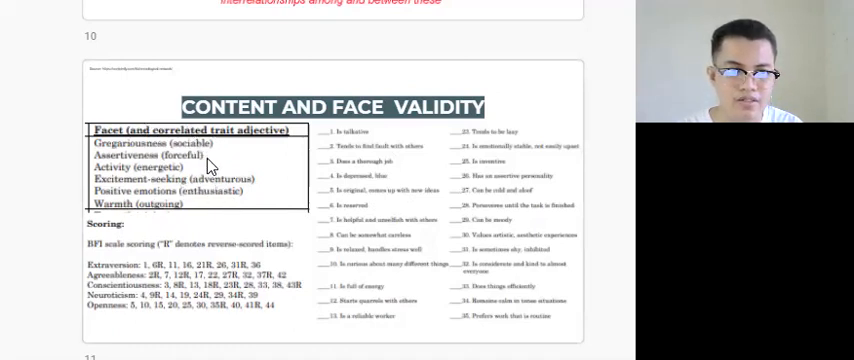
mouse_move(190, 204)
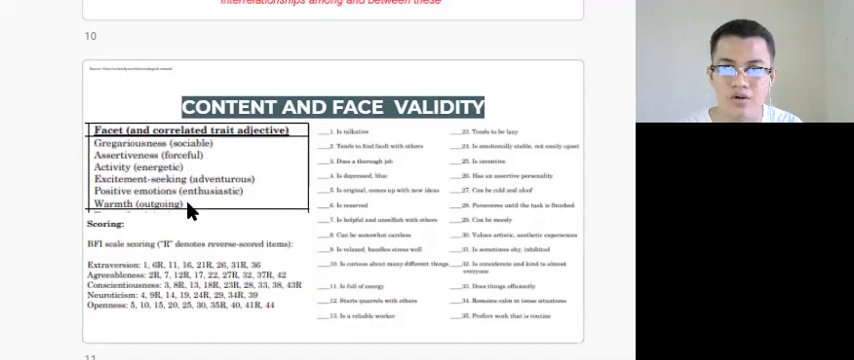
mouse_move(200, 156)
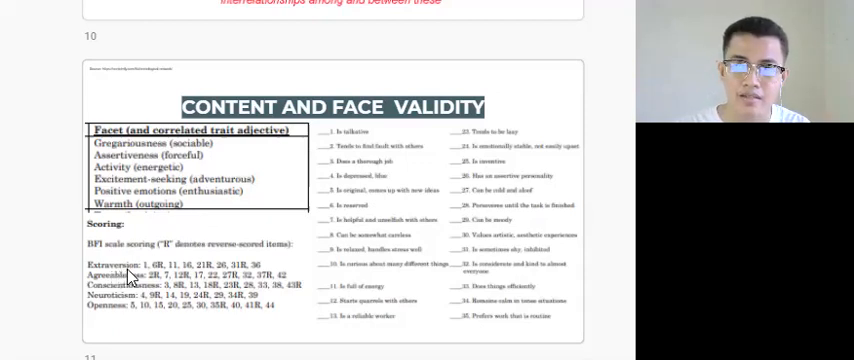
mouse_move(400, 156)
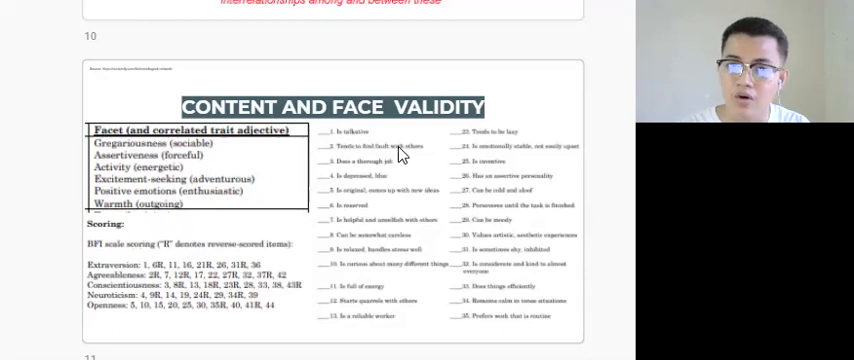
mouse_move(188, 268)
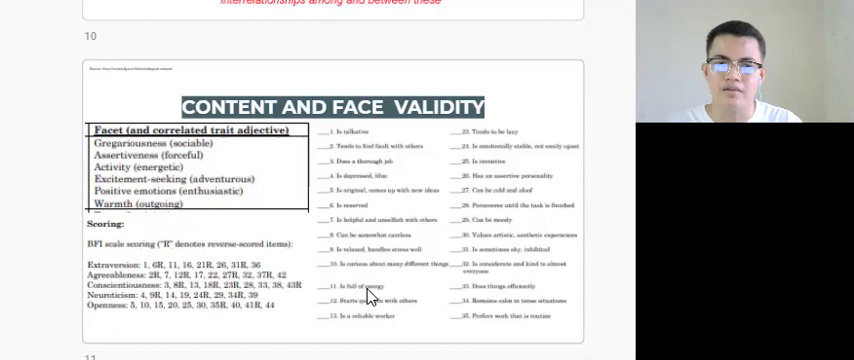
mouse_move(476, 248)
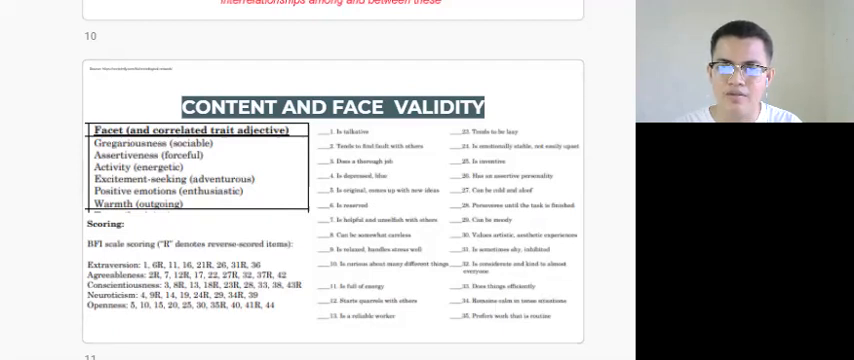
mouse_move(484, 166)
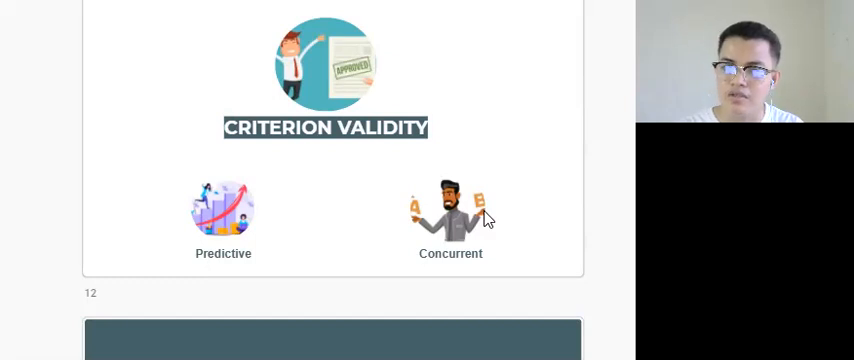
mouse_move(326, 224)
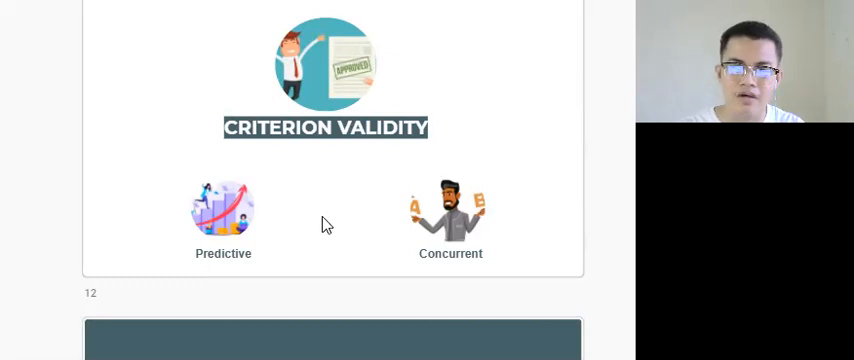